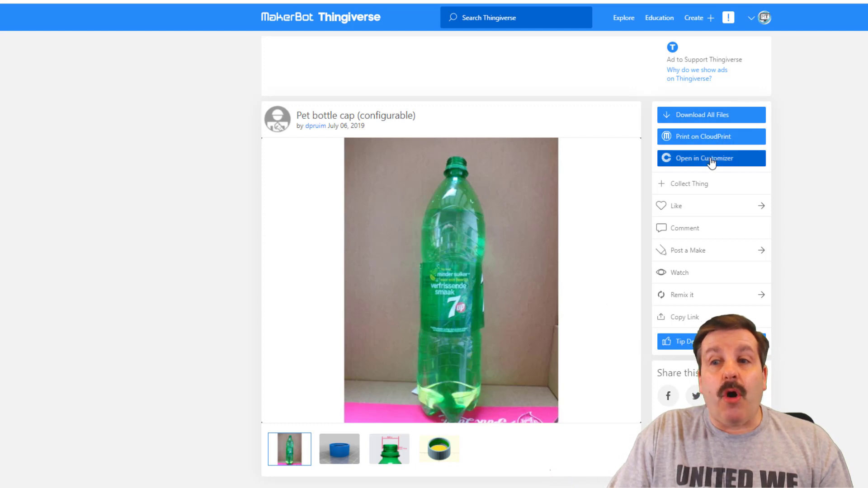
# - Launch the Pet bottle cap design in Thingiverse Customizer with its parameters and preview
pyautogui.click(711, 157)
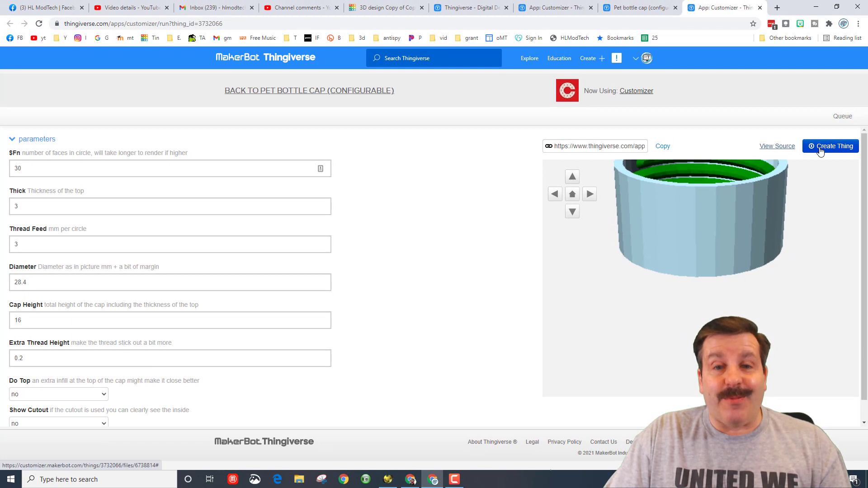
pyautogui.click(830, 145)
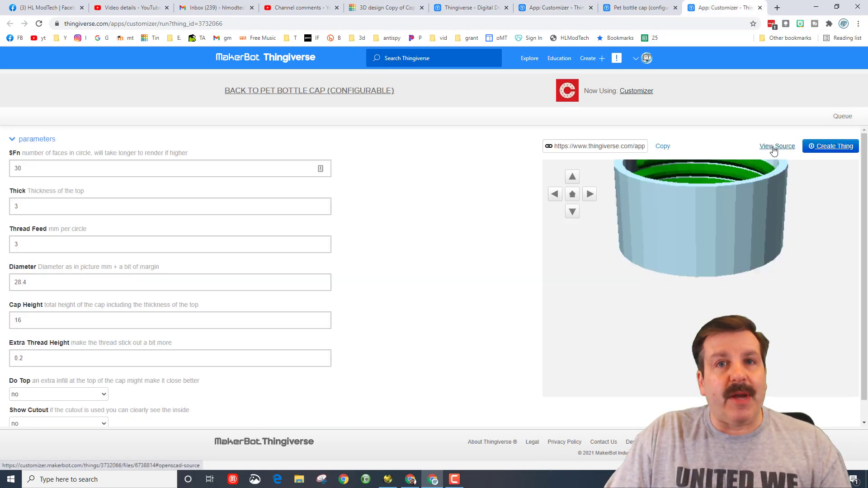
# - Copy the PetCap source code from View Source and bring up the OpenSCAD window
pyautogui.click(776, 147)
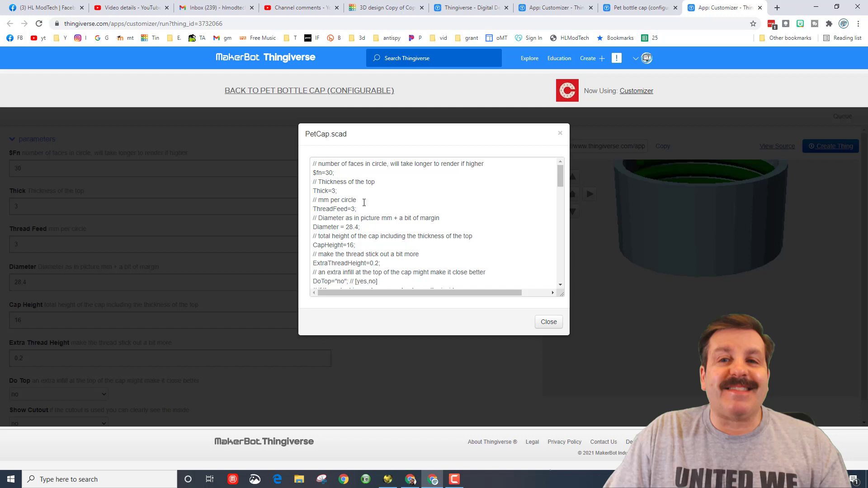
pyautogui.click(315, 163)
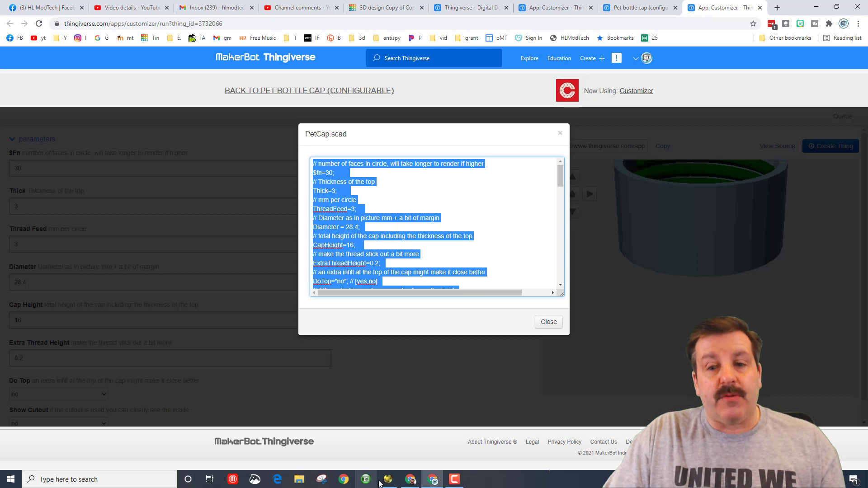
pyautogui.click(409, 479)
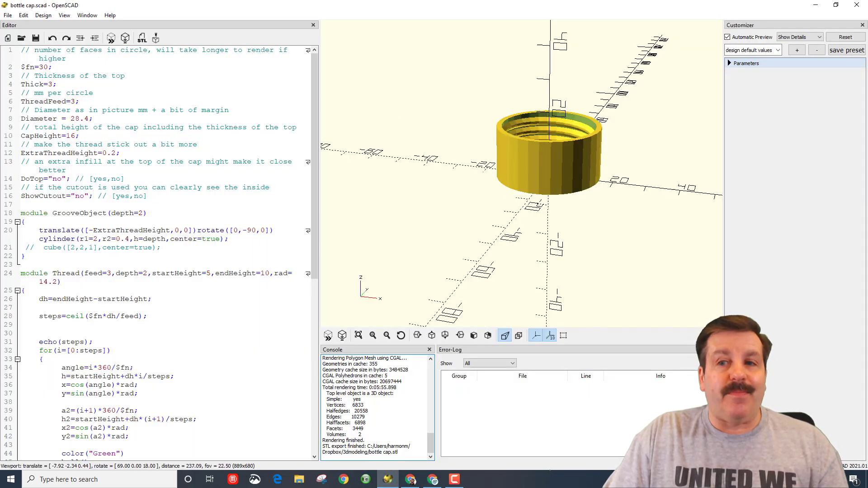
# - Create a new untitled file and paste the copied bottle-cap script into the editor
pyautogui.click(8, 15)
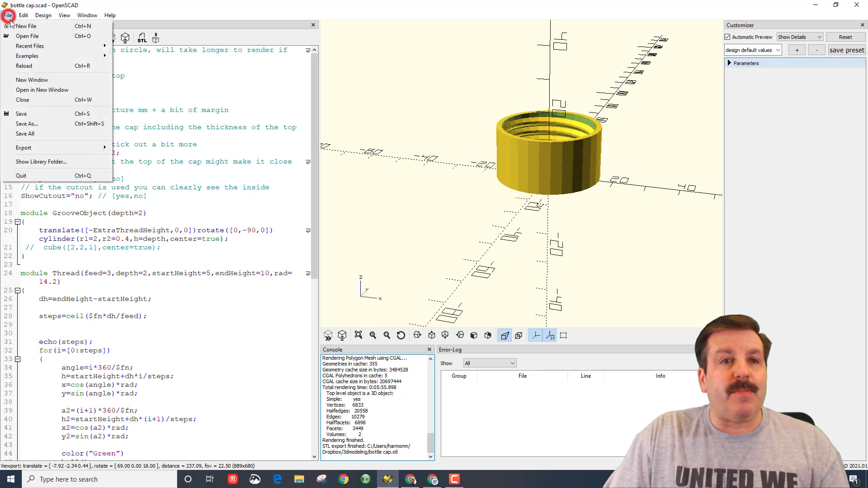
pyautogui.click(24, 26)
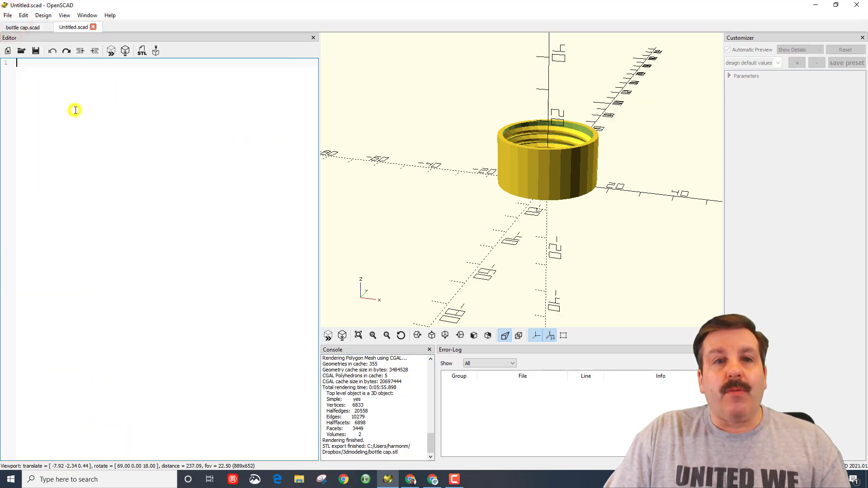
pyautogui.rightClick(75, 111)
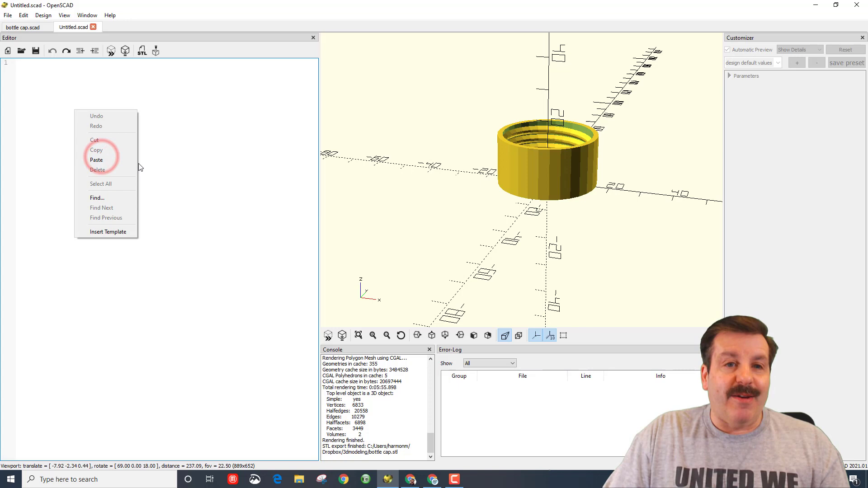
pyautogui.click(96, 160)
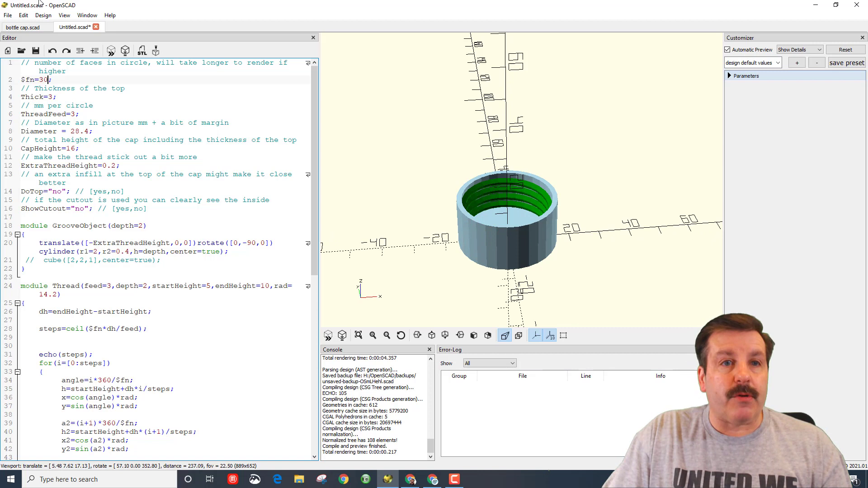
# - Export the cap model as STL 'bottle cap2' in the 3dmodeling folder
pyautogui.click(43, 16)
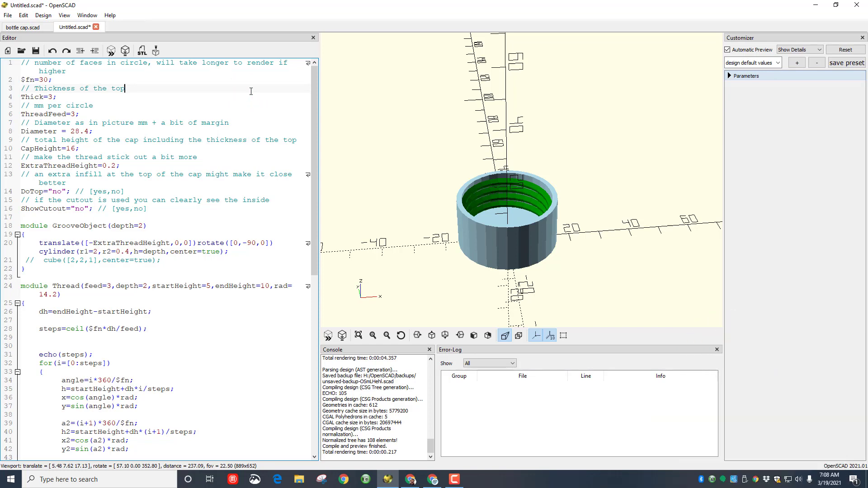
pyautogui.click(21, 26)
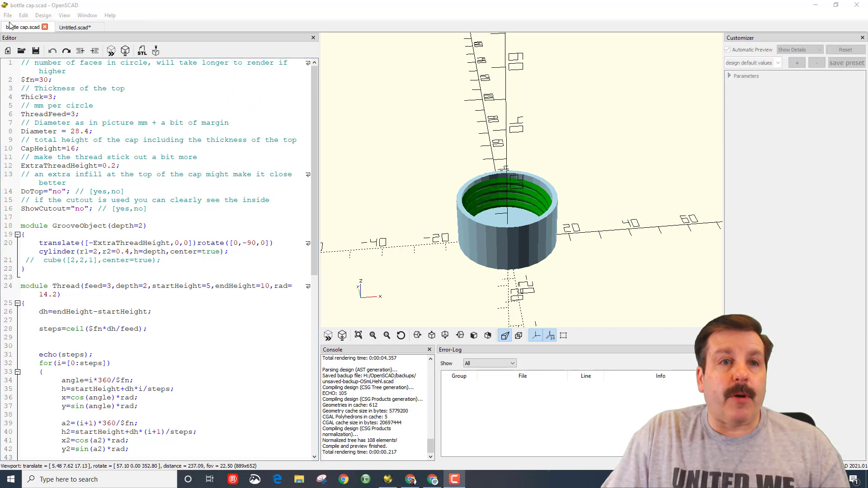
pyautogui.click(9, 15)
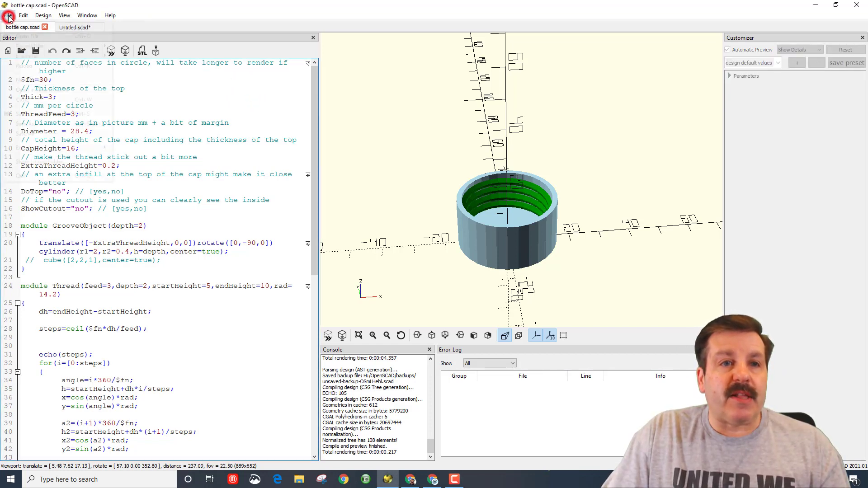
pyautogui.click(8, 15)
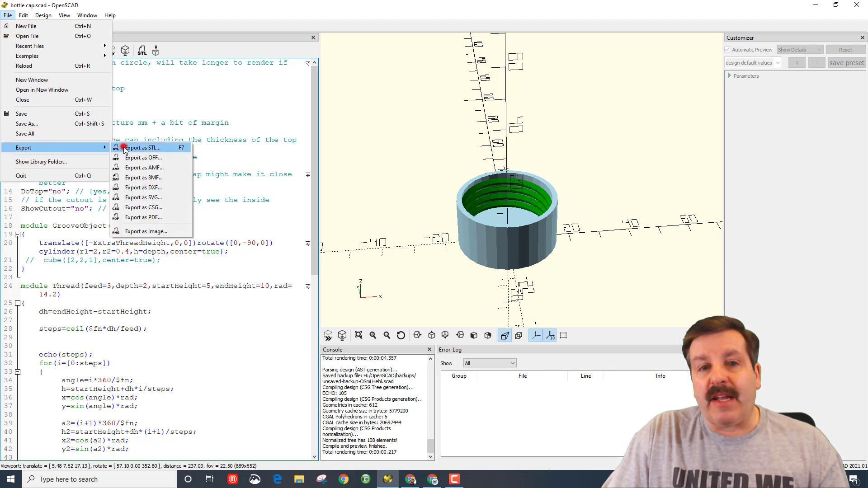
pyautogui.click(144, 148)
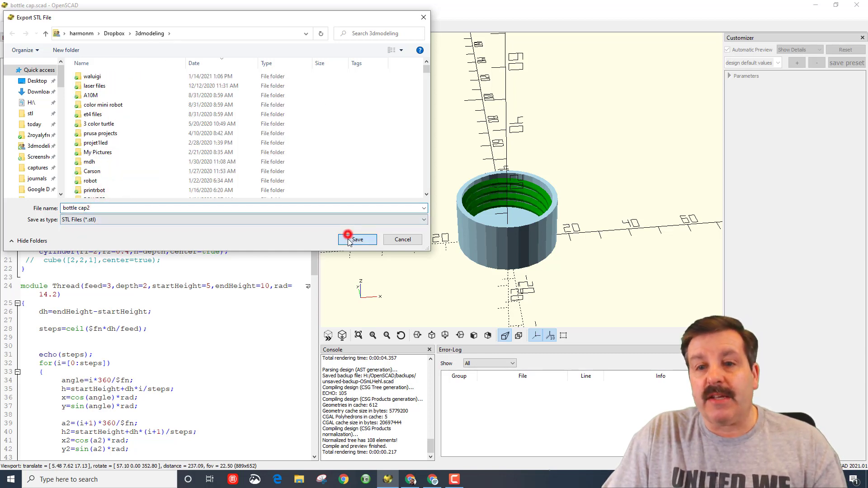
pyautogui.click(357, 238)
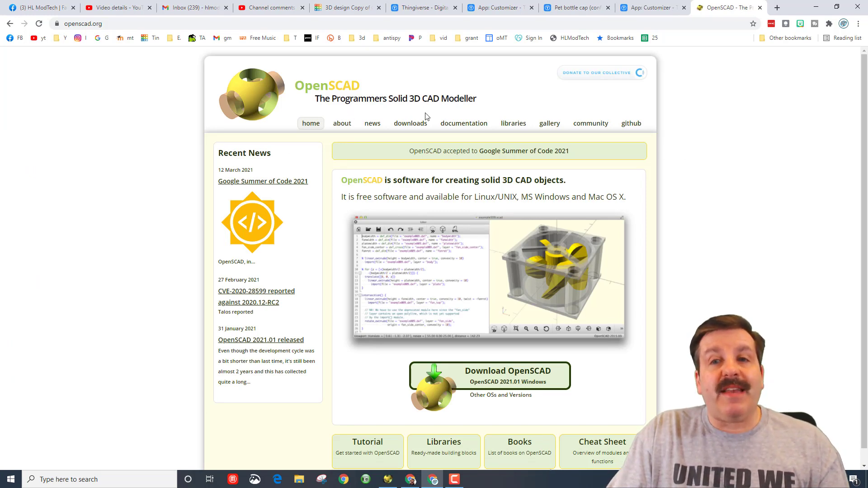
pyautogui.moveTo(411, 127)
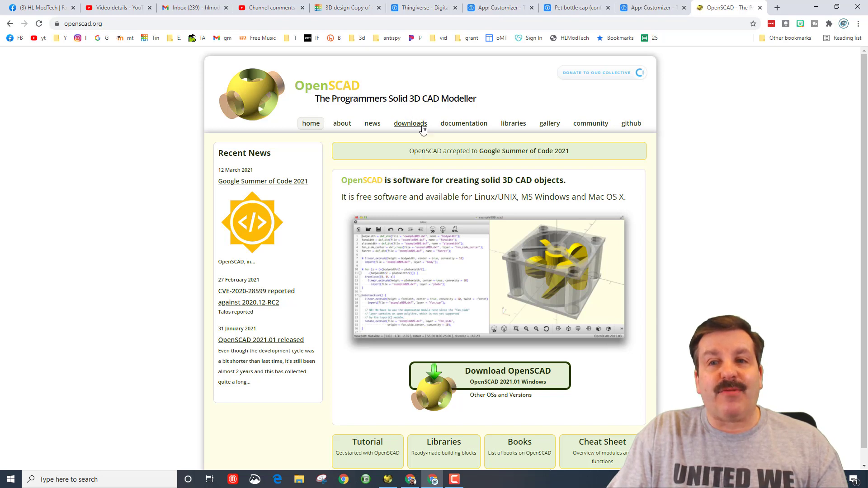
# - Go to the openscad.org downloads page listing the macOS and Windows installers
pyautogui.scroll(-3)
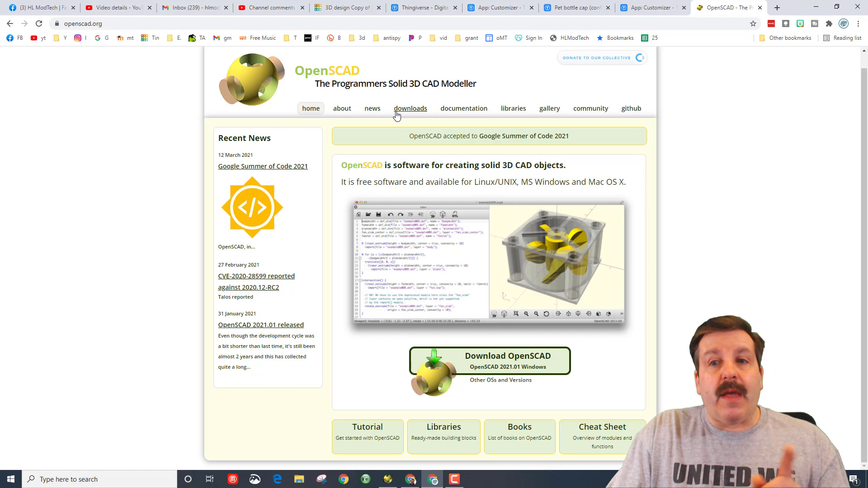
pyautogui.click(410, 109)
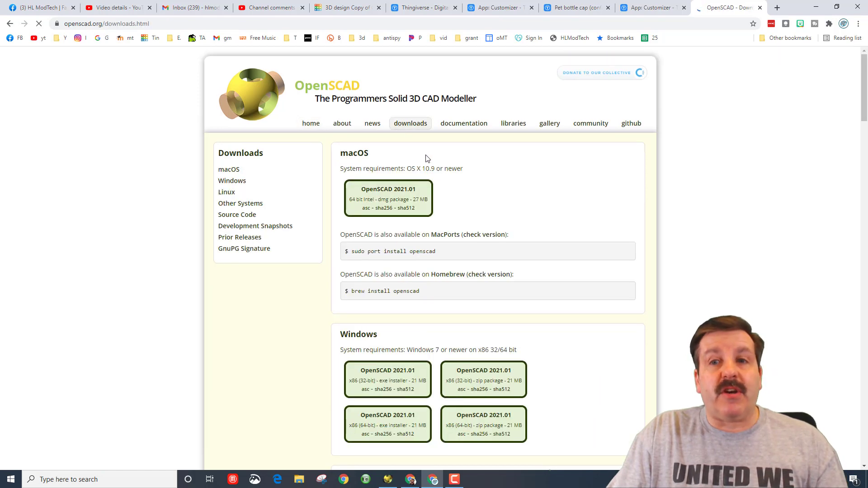